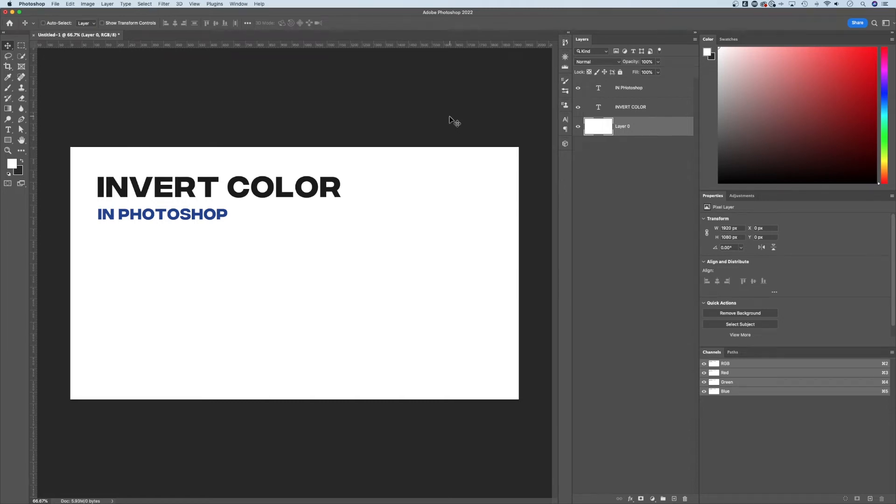
mouse_move(452, 123)
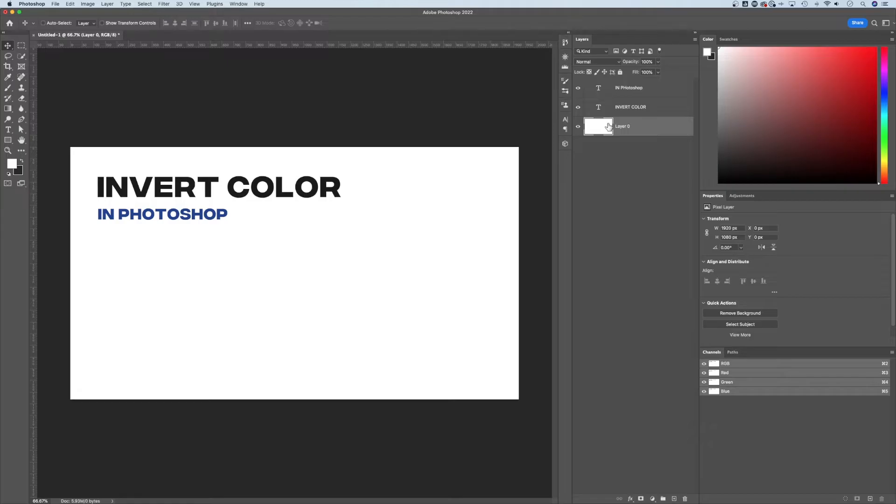
mouse_move(639, 130)
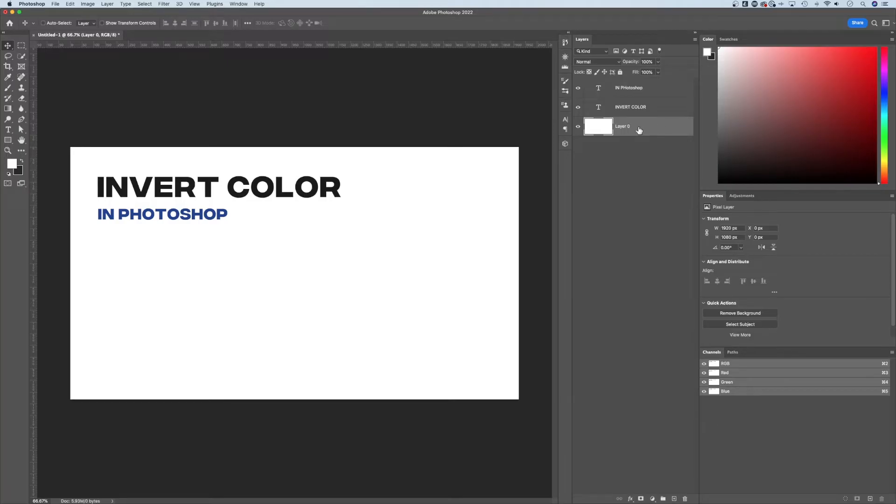
mouse_move(620, 127)
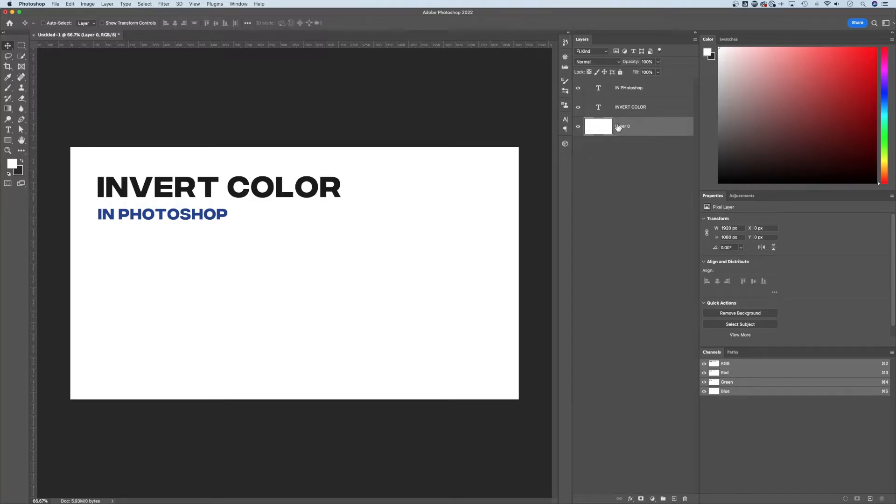
mouse_move(620, 127)
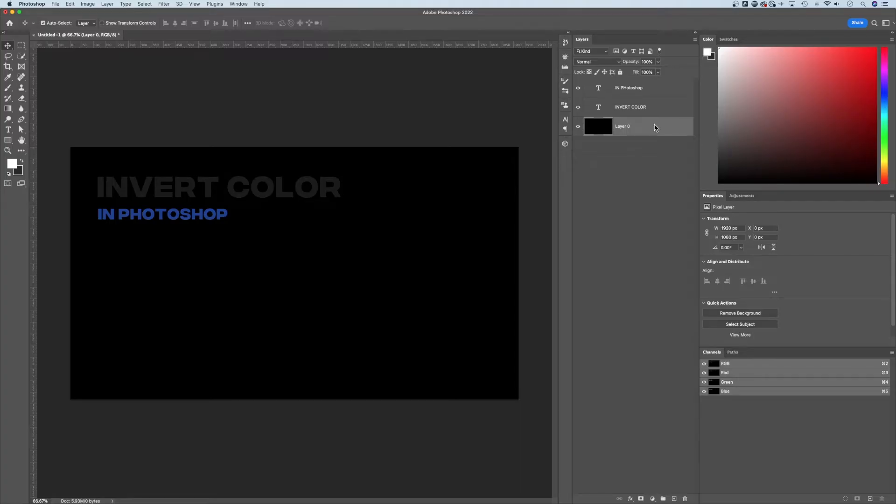
Review the Invert command under Image > Adjustments, then make the INVERT COLOR headline layer active
click(88, 4)
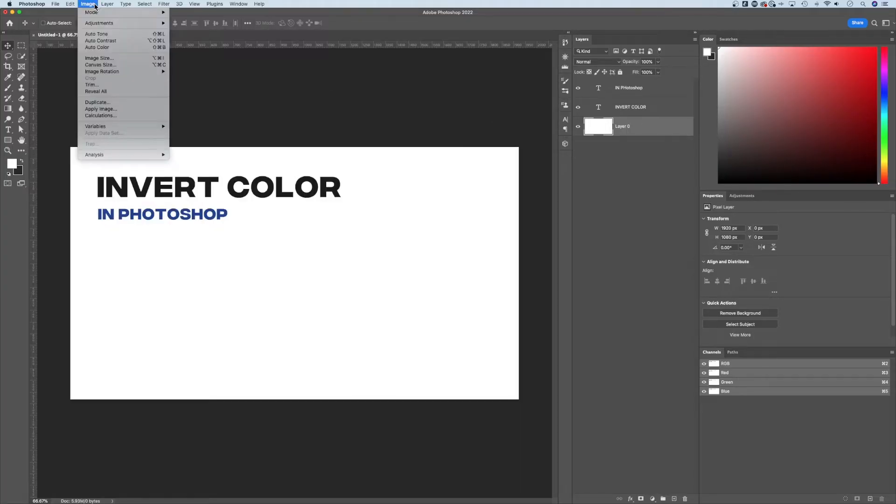
mouse_move(99, 22)
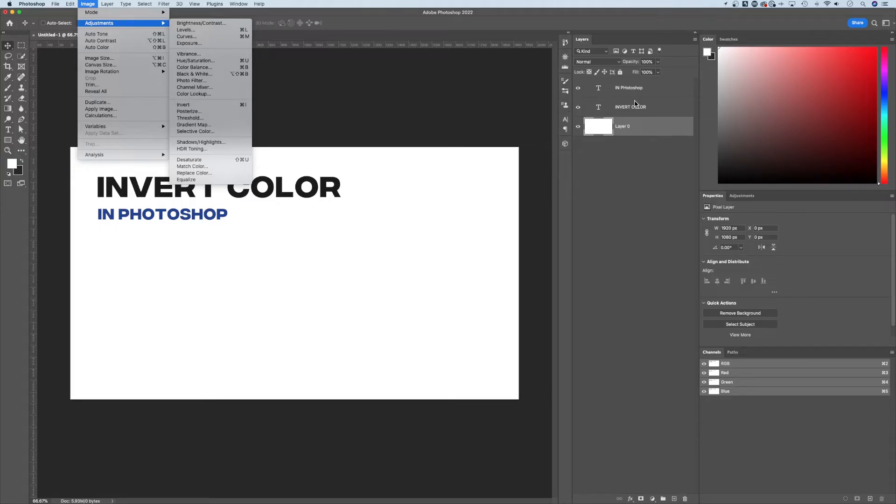
click(636, 106)
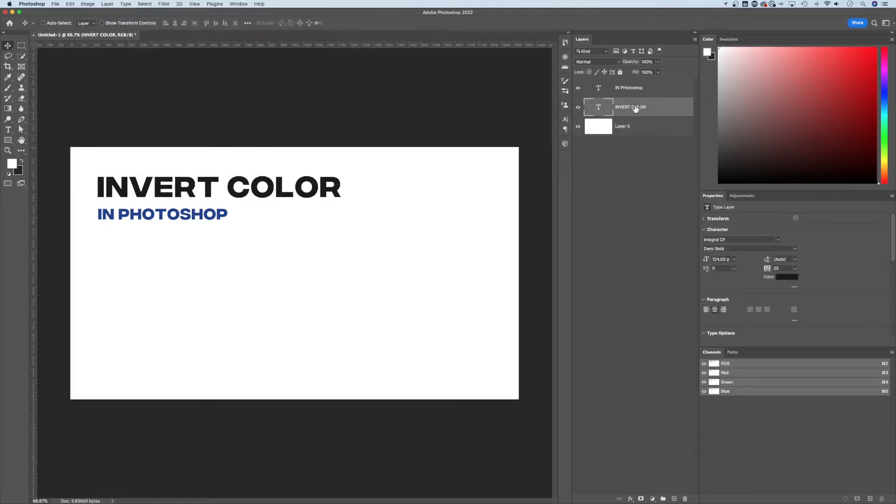
mouse_move(658, 106)
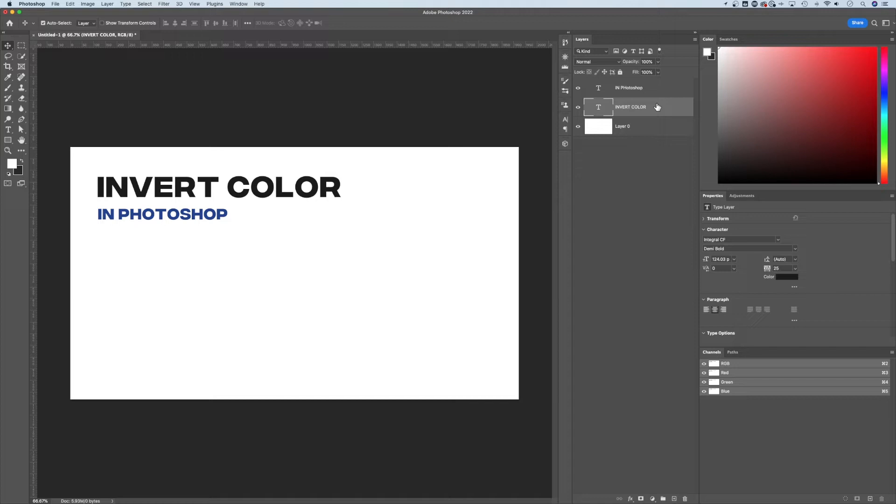
Make the IN PHOTOSHOP subtitle layer active and reveal the Adjustments panel's list of adjustment types
click(628, 88)
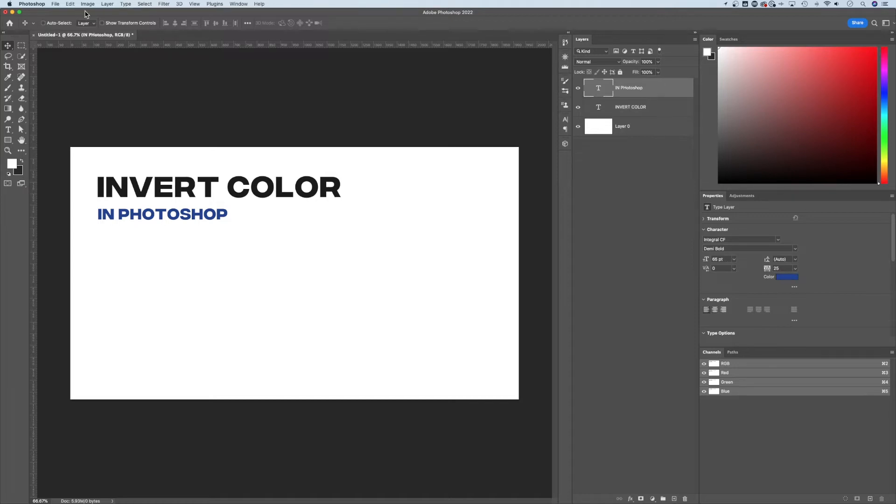
click(88, 4)
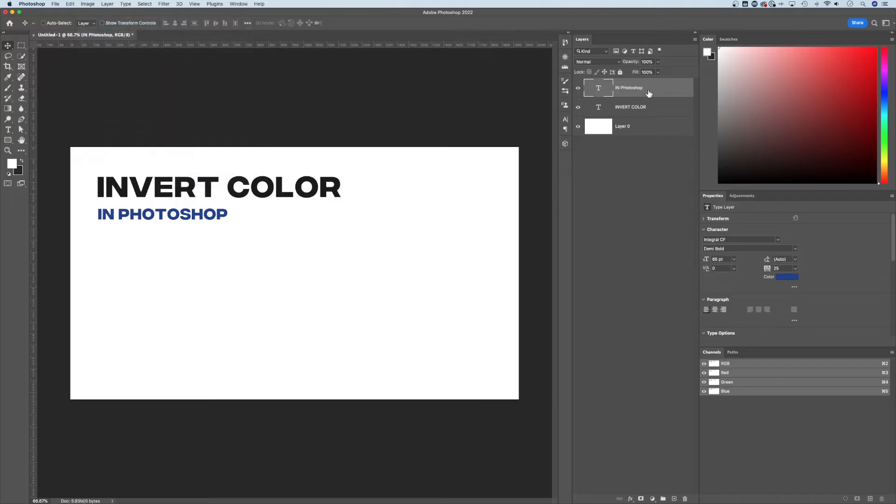
mouse_move(642, 95)
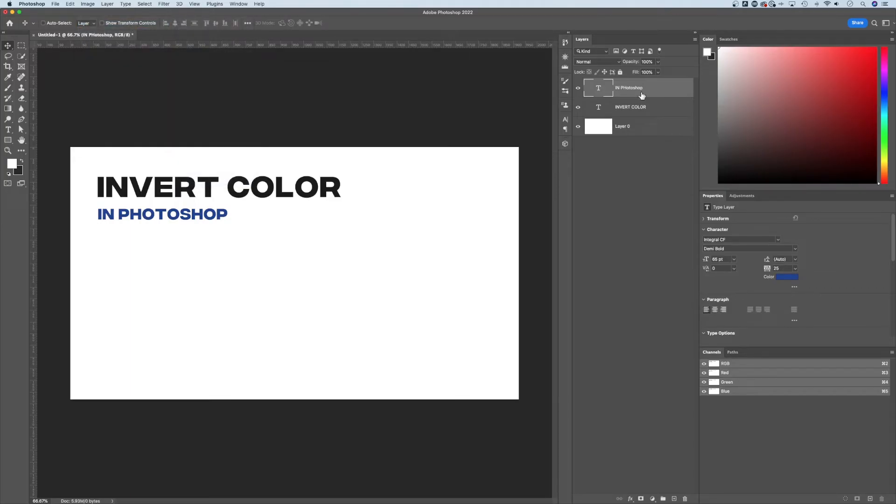
click(741, 196)
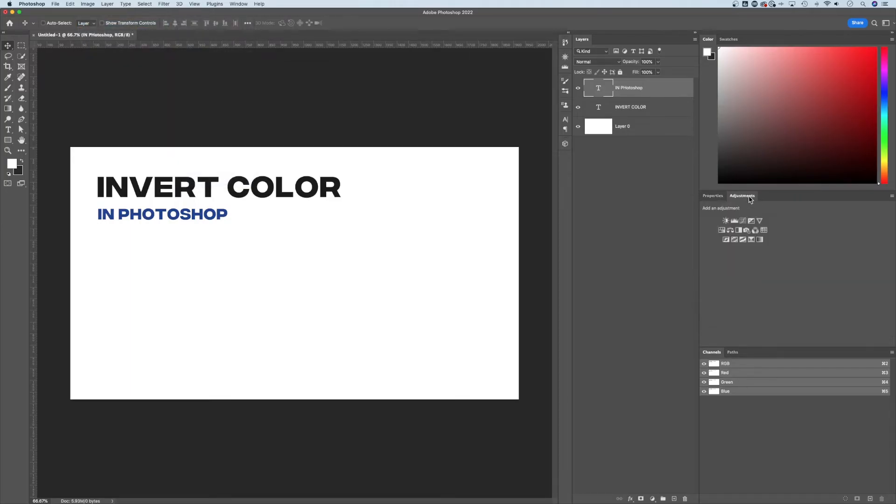
click(239, 4)
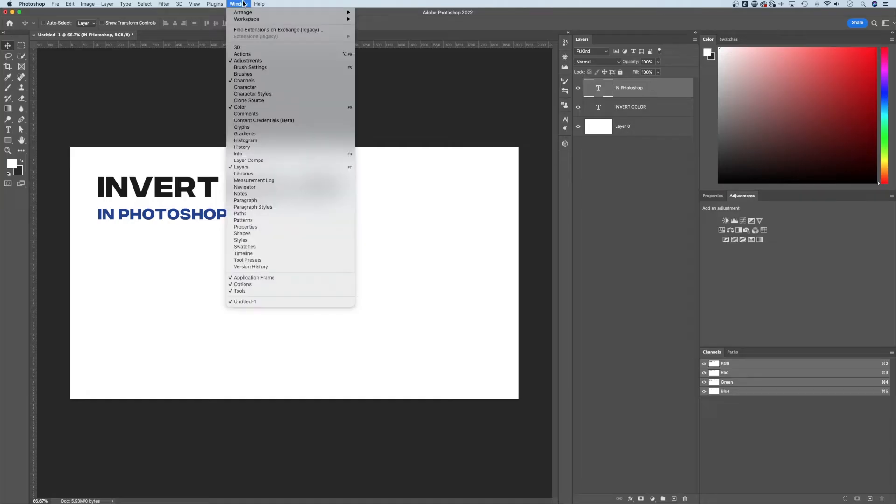
mouse_move(531, 149)
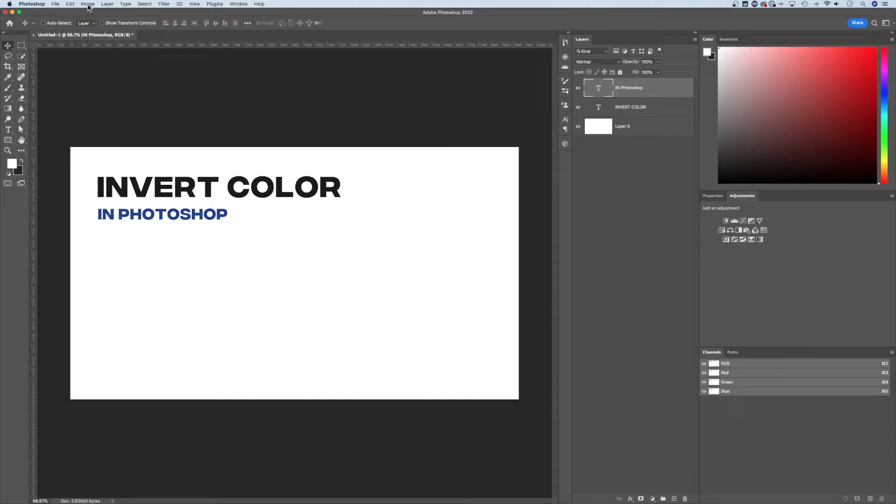
Add an 'Invert 1' adjustment layer via Layer > New Adjustment Layer > Invert, turning the poster black
click(107, 3)
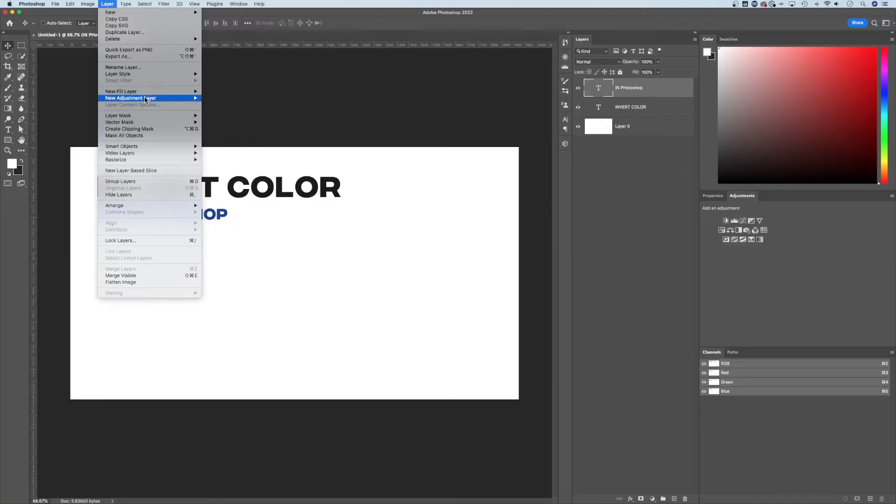
mouse_move(226, 142)
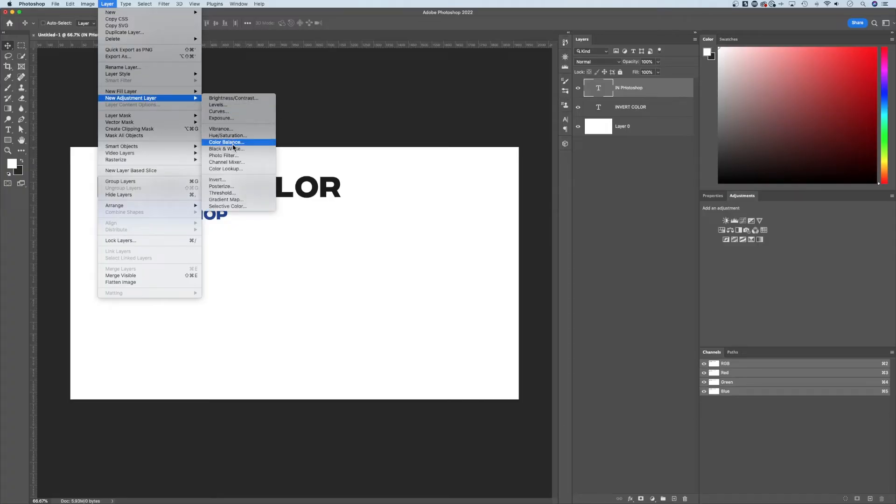
click(216, 179)
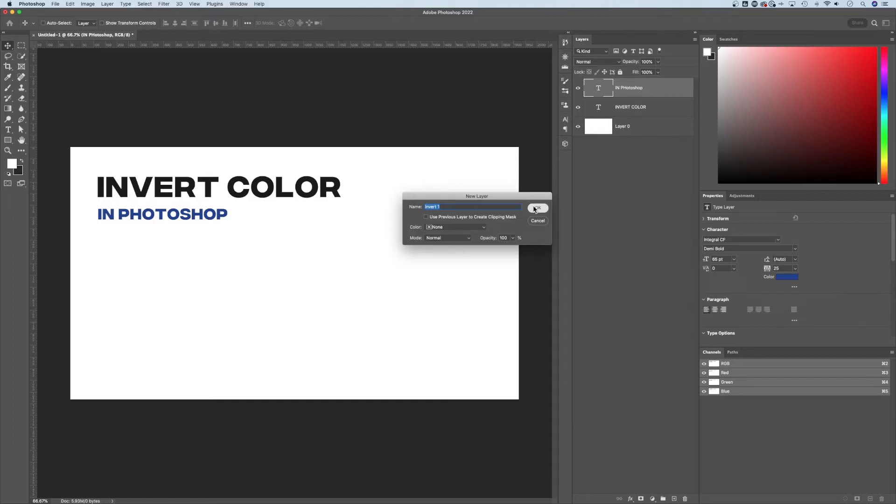
click(536, 208)
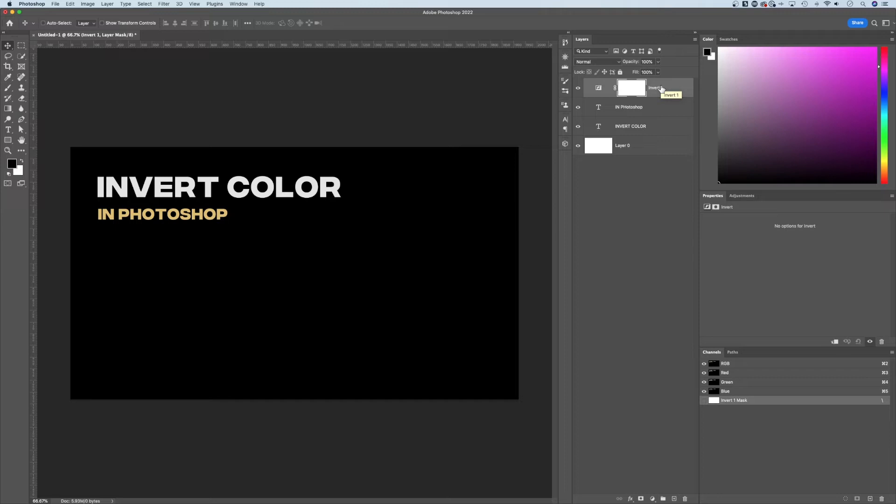
mouse_move(678, 88)
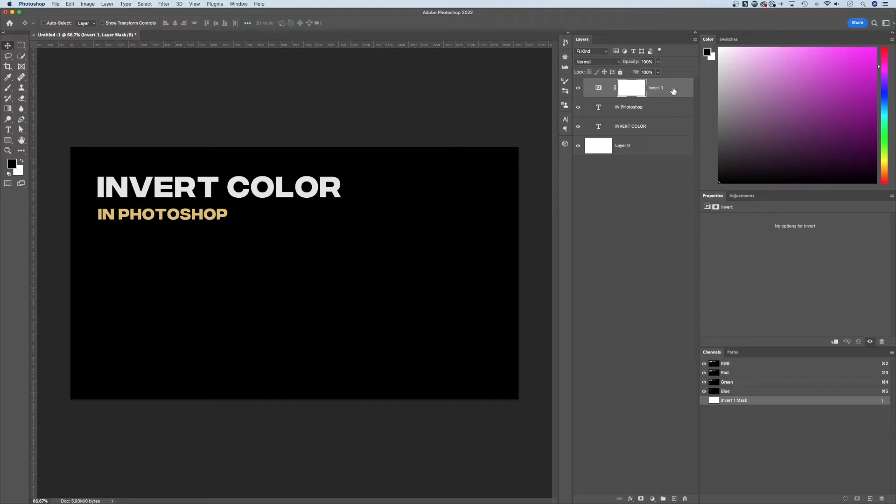
mouse_move(674, 87)
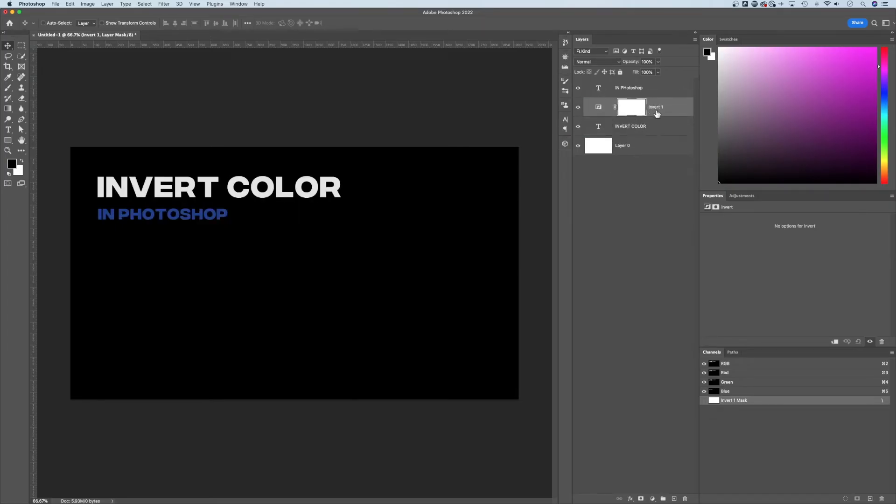
drag(655, 107, 656, 87)
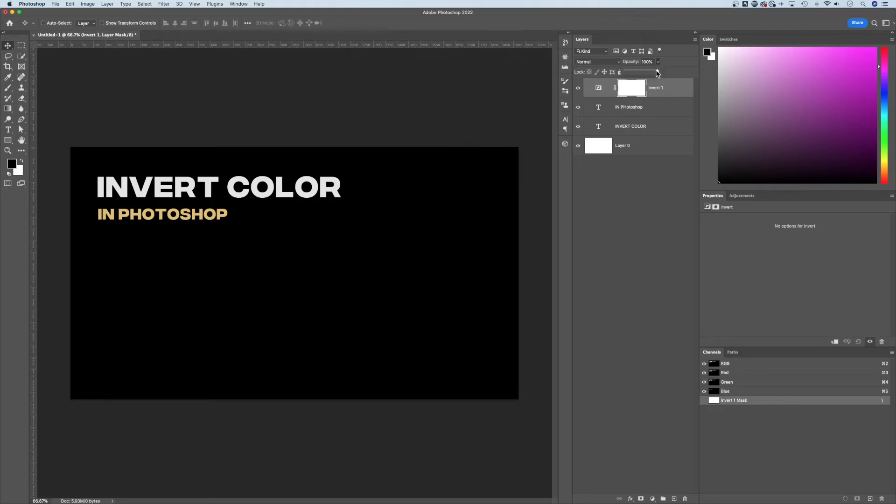
Lower the Invert 1 layer's opacity from 100% to around 16%, fading the poster to washed-out grey
drag(657, 62, 652, 62)
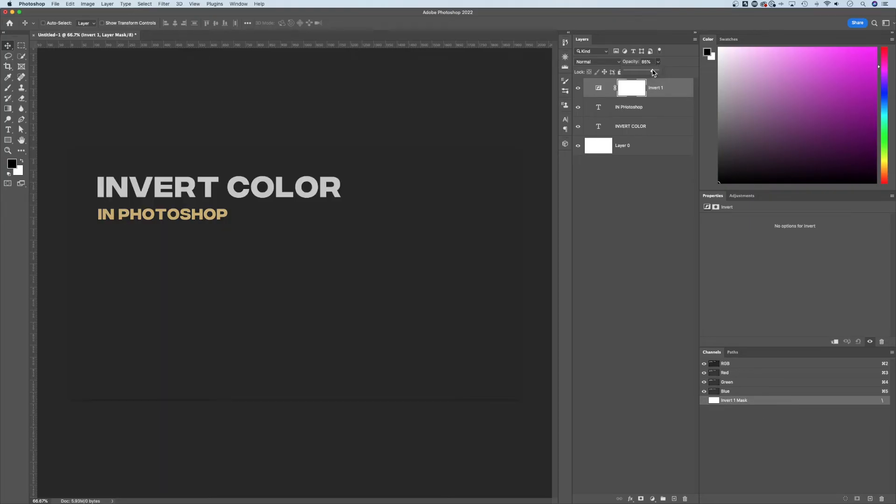
drag(652, 72, 632, 72)
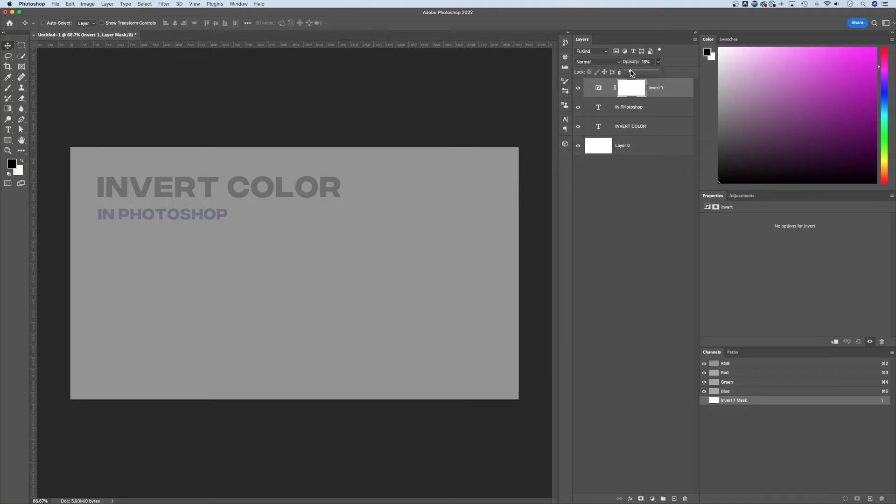
drag(628, 61, 636, 62)
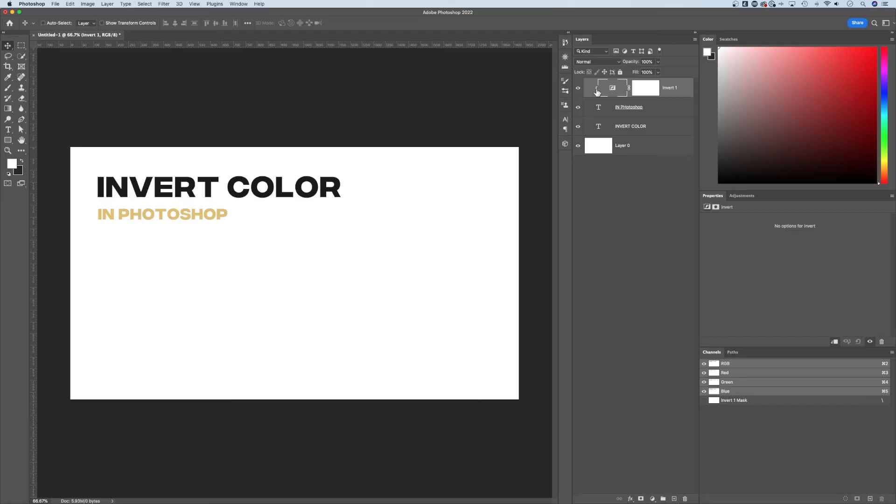
mouse_move(661, 110)
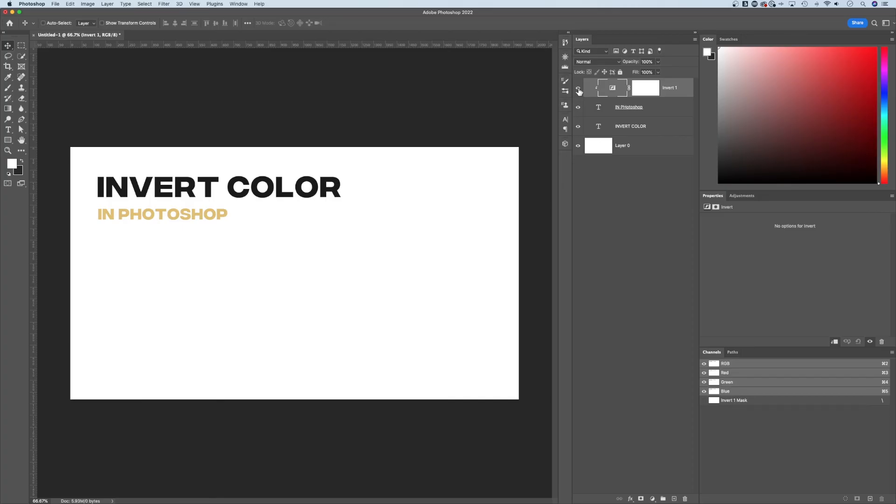
Clip the full-strength Invert 1 layer to the IN PHOTOSHOP layer so only the subtitle turns gold
click(579, 88)
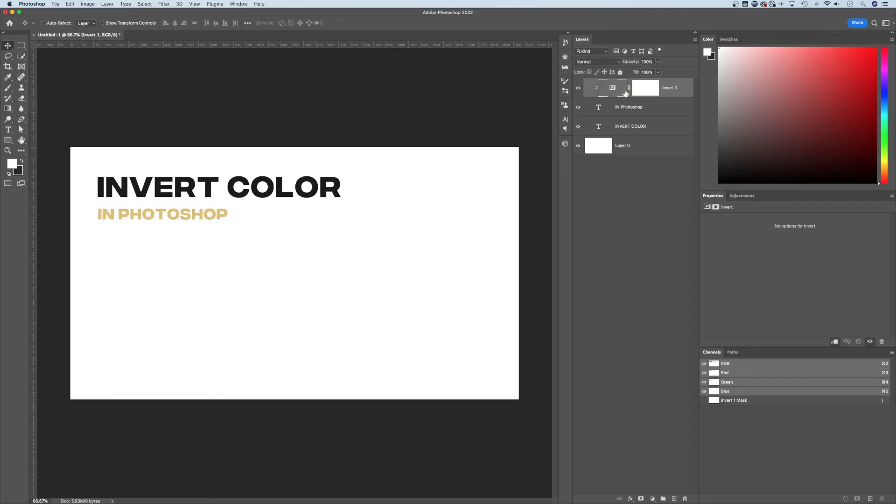
mouse_move(653, 110)
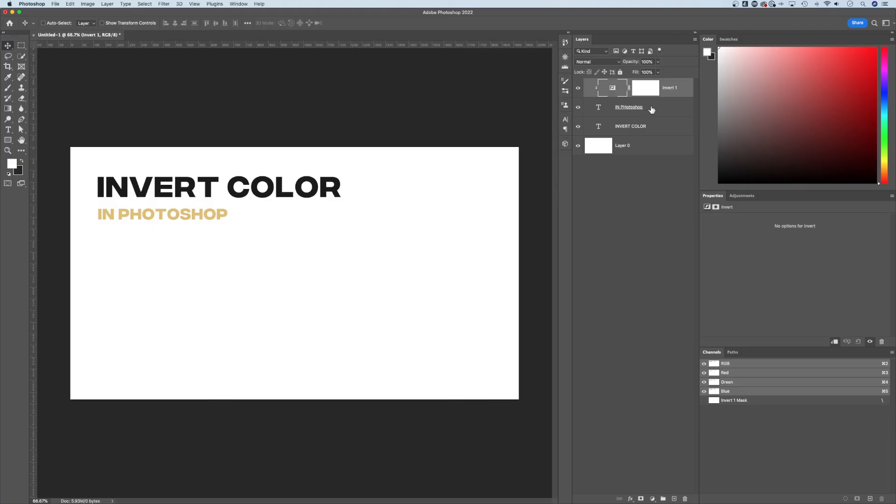
mouse_move(258, 218)
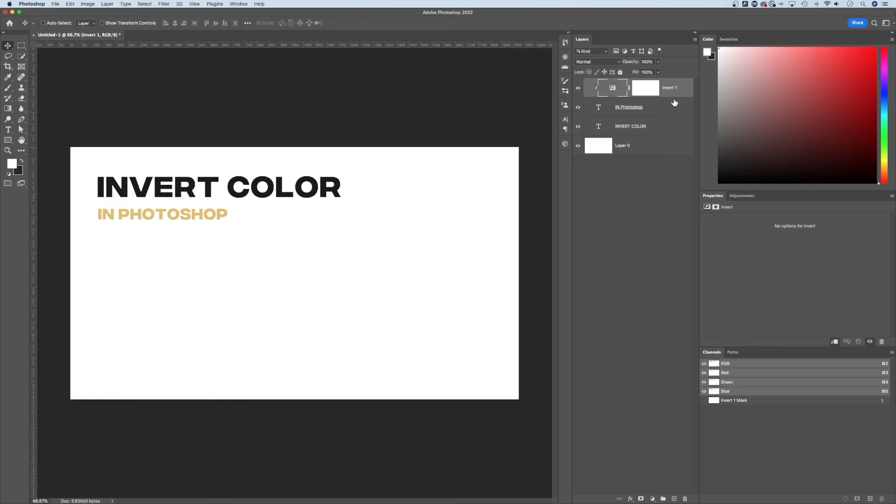
mouse_move(668, 97)
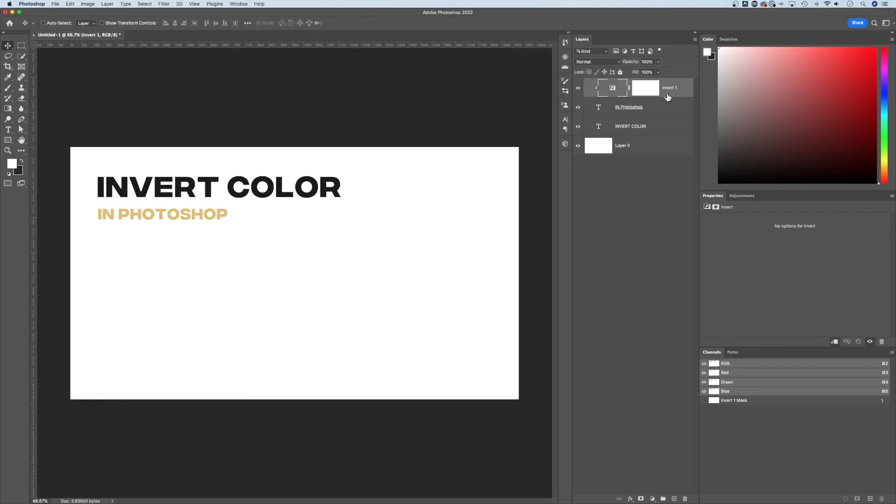